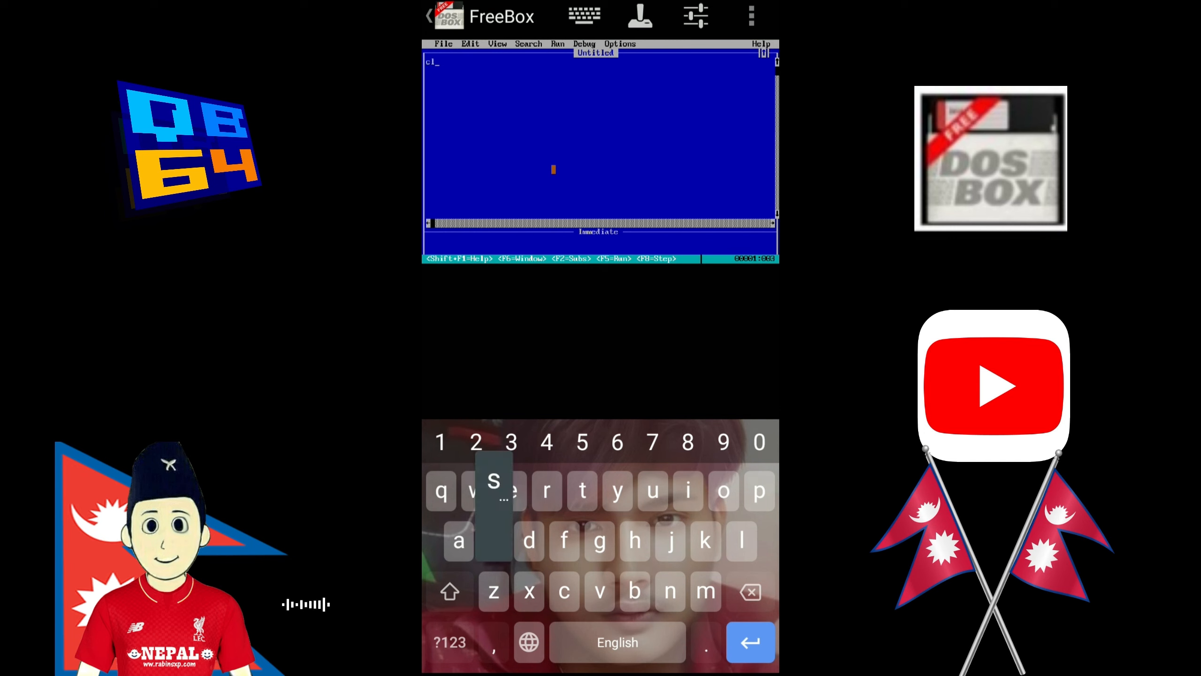
Enter the four-line program: CLS, X$ = "computer", PRINT LEFT$(X$, 5), END.
{"action": "type", "text": "s"}
{"action": "left_click", "coordinate": [600, 70]}
{"action": "type", "text": "a$ = \"computer"}
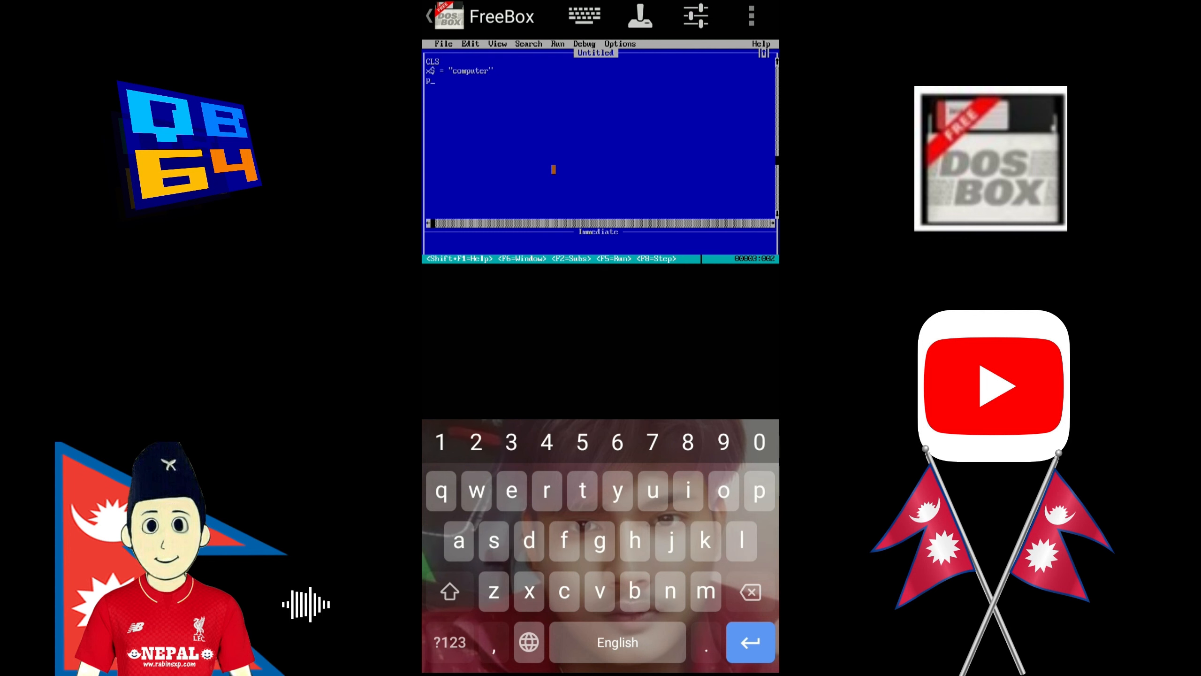
{"action": "type", "text": "print left"}
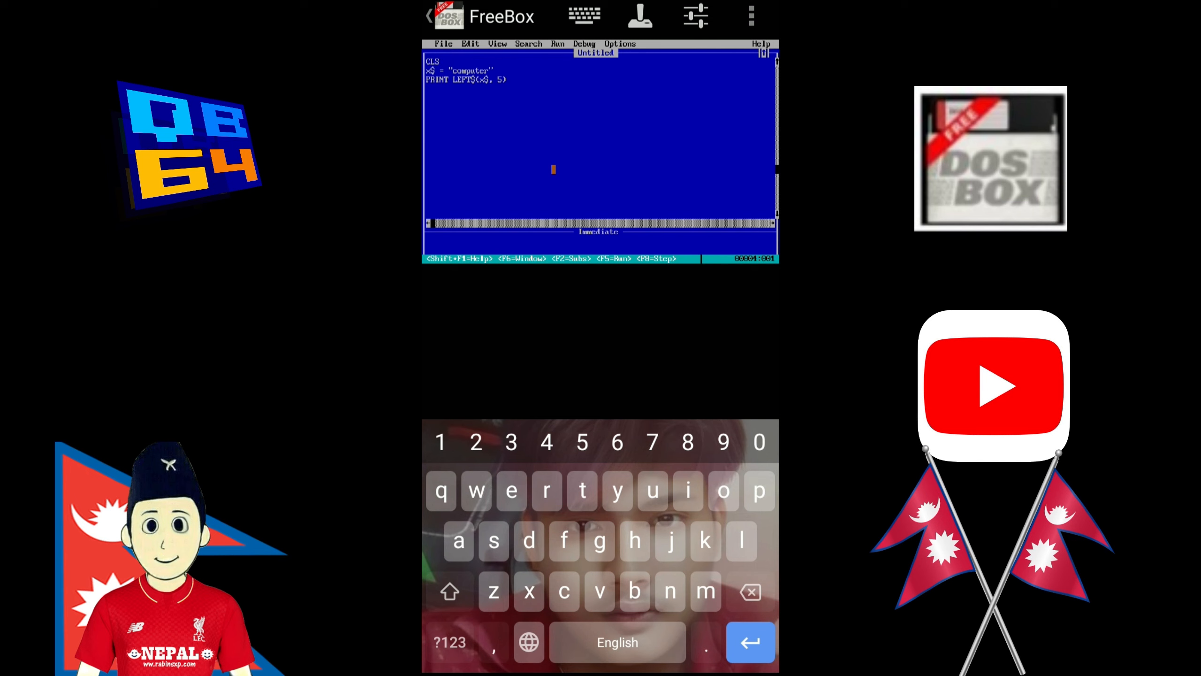
{"action": "type", "text": "end"}
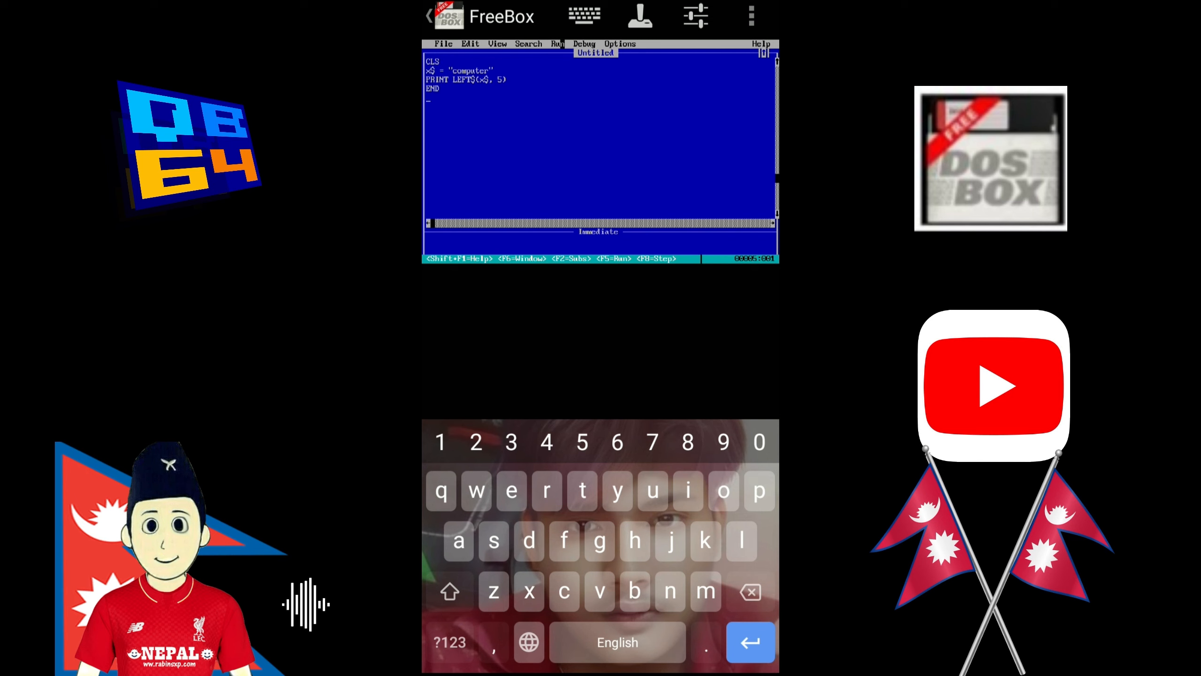
Run the LEFT$ program via Run > Start, view the output compu, and return to the code.
{"action": "left_click", "coordinate": [558, 43]}
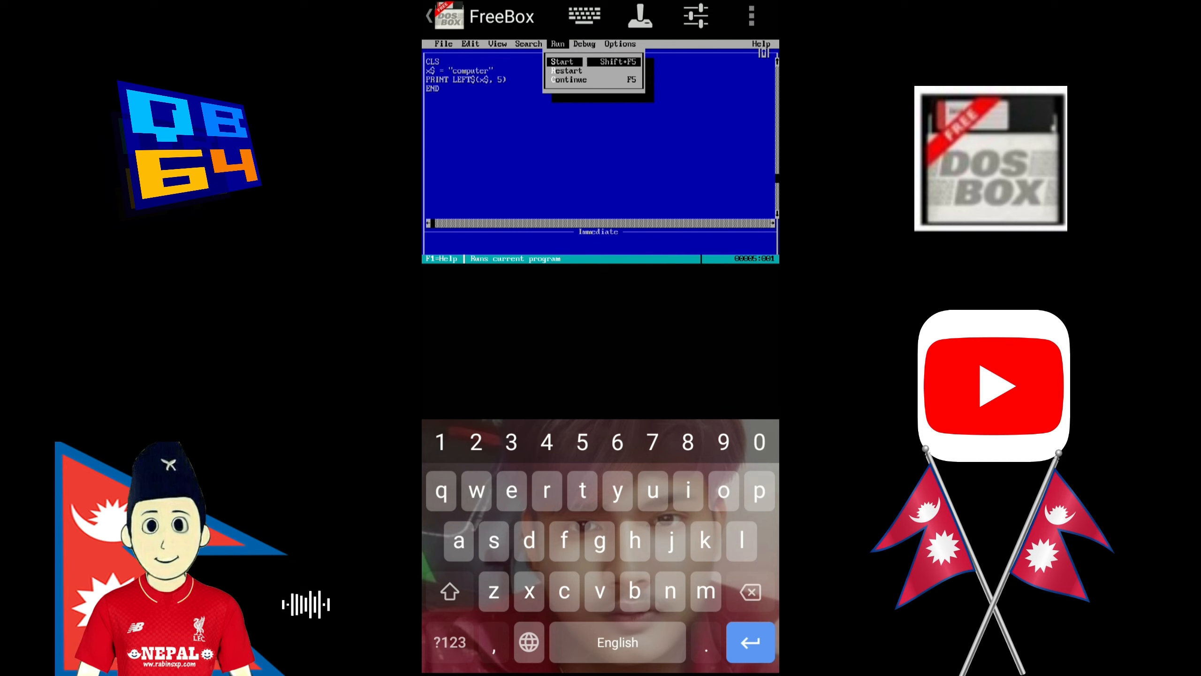
{"action": "left_click", "coordinate": [563, 62]}
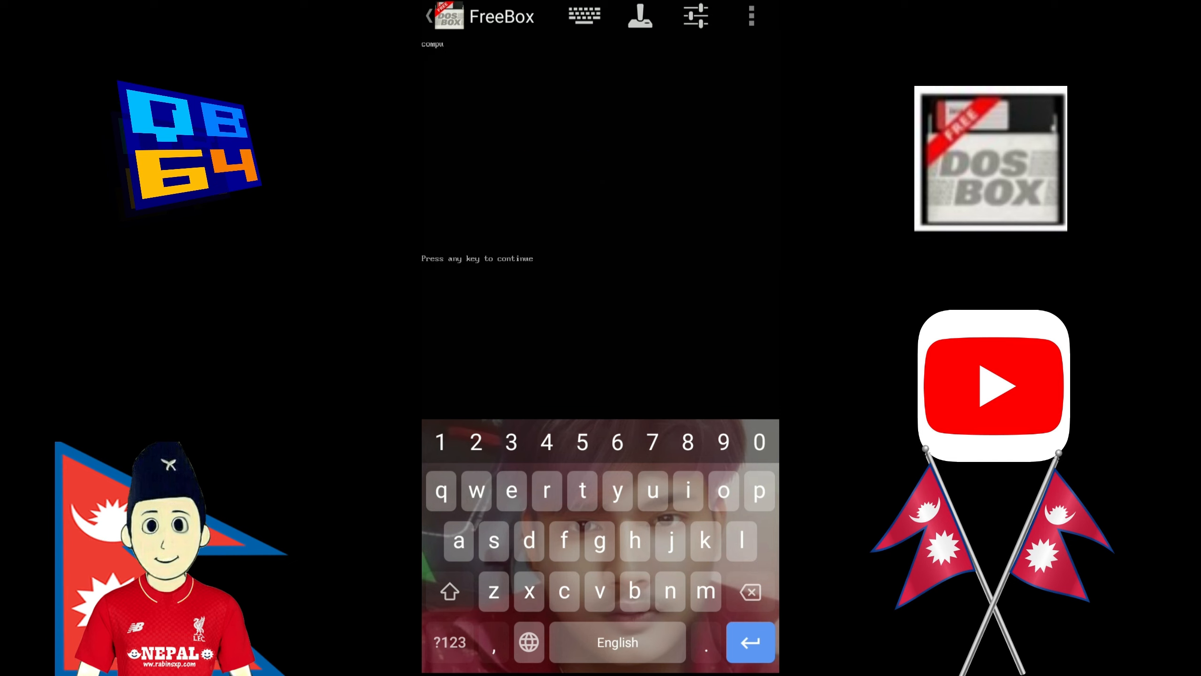
{"action": "key", "text": "enter"}
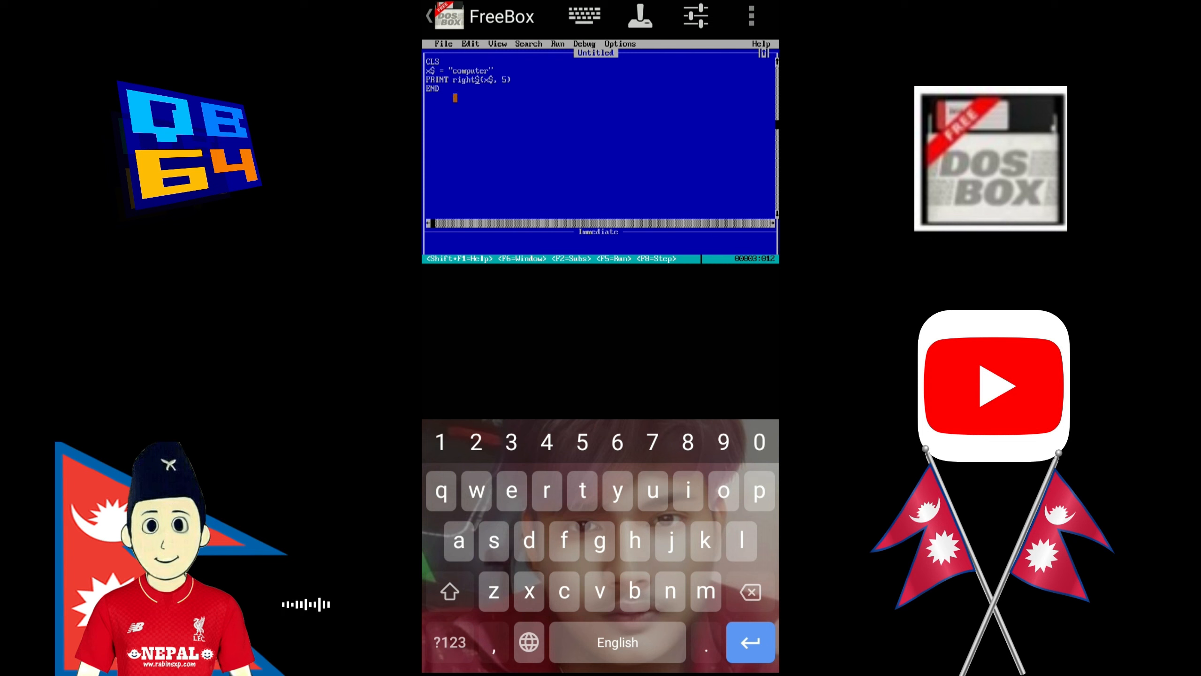
Run the RIGHT$(X$, 5) version, view the output puter, and return to the code.
{"action": "left_click", "coordinate": [557, 43]}
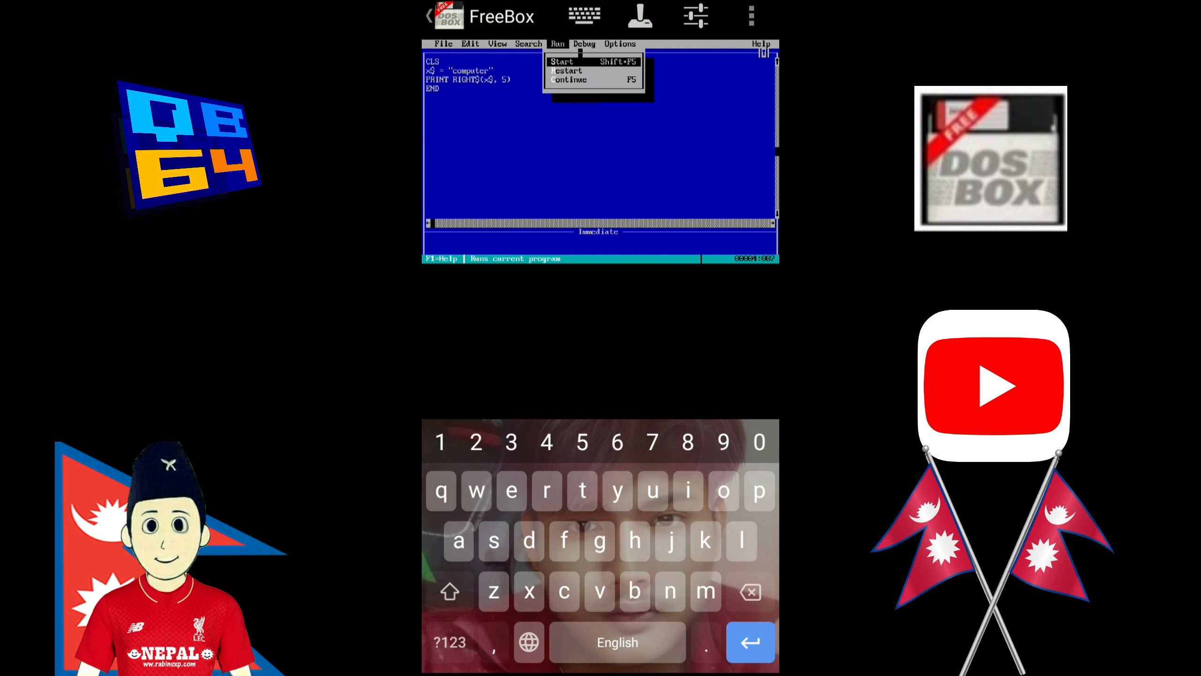
{"action": "left_click", "coordinate": [562, 62]}
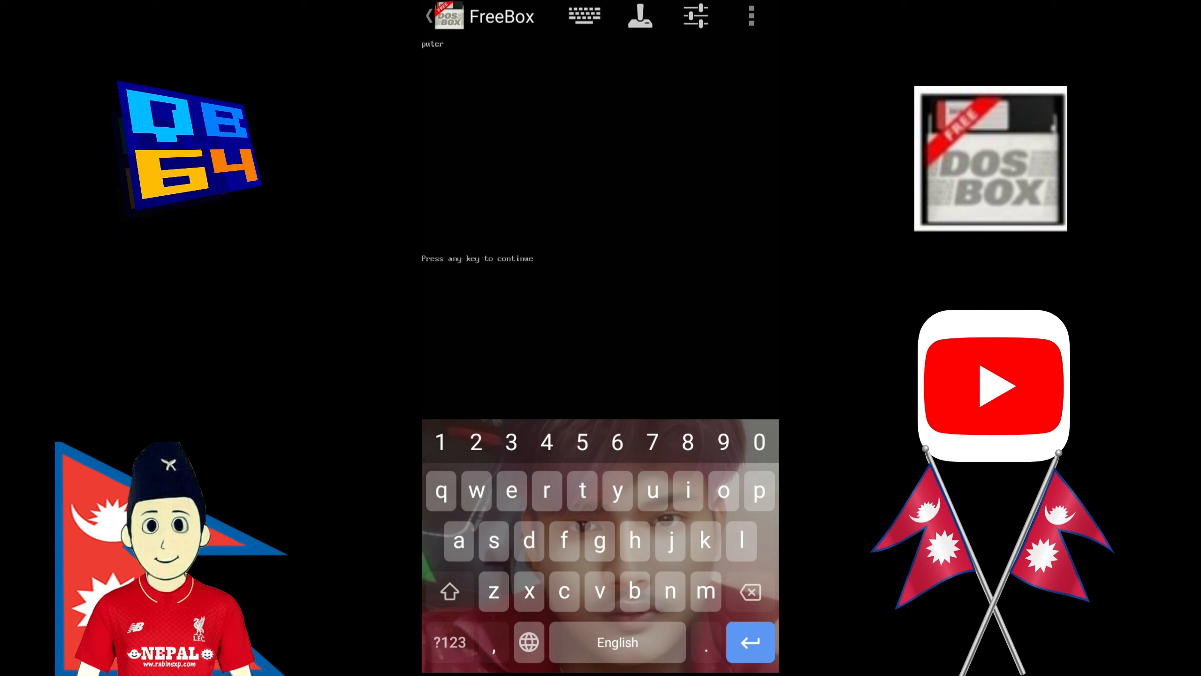
{"action": "key", "text": "enter"}
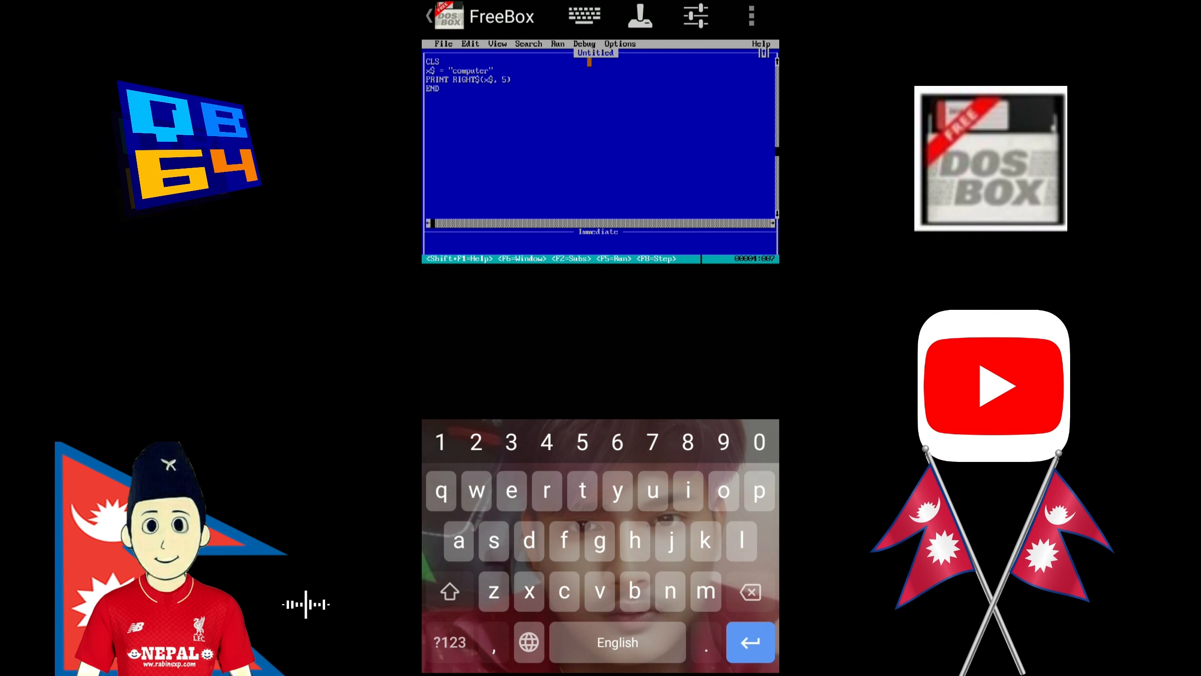